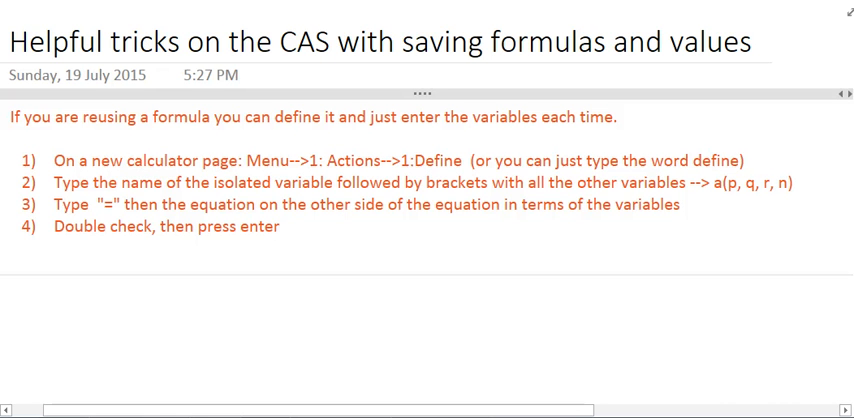
# - Type 'Define a(p,q,r,n)=p·(1+r/100)^n+q·' on the calculator entry line, leaving it unfinished
pyautogui.click(282, 225)
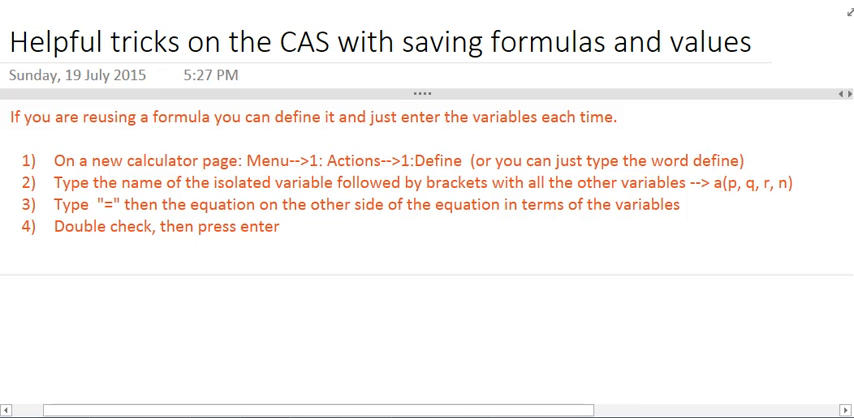
pyautogui.click(280, 226)
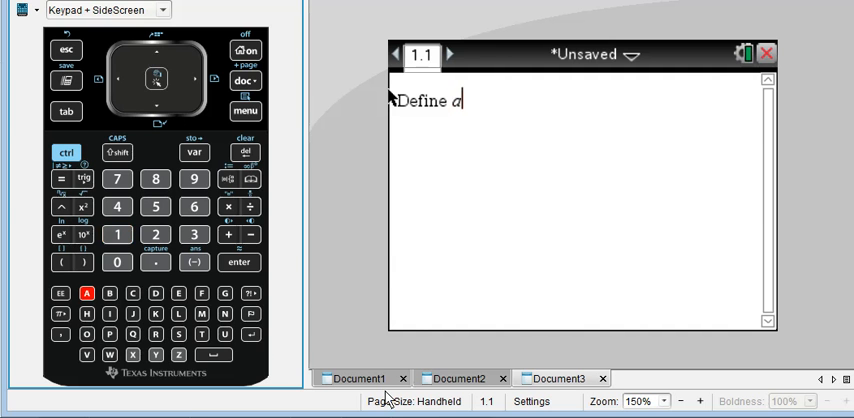
pyautogui.write('(p,w')
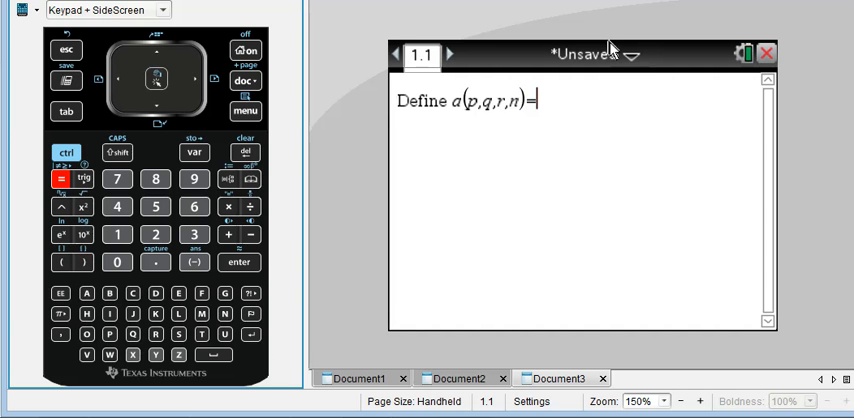
pyautogui.click(227, 205)
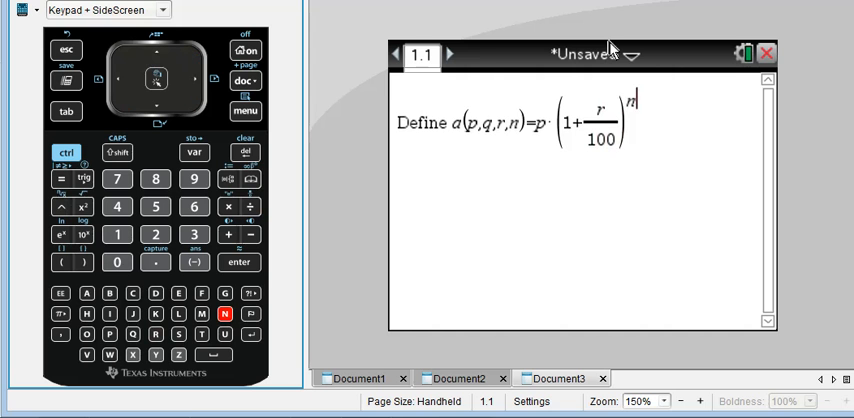
pyautogui.click(240, 233)
pyautogui.write('+q·')
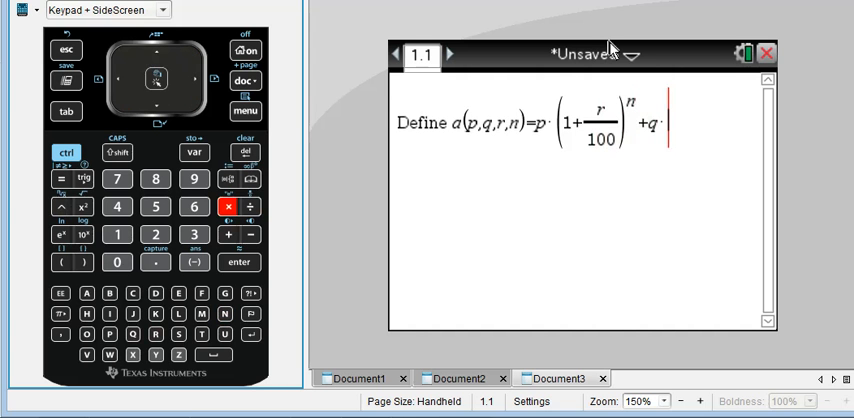
pyautogui.click(241, 207)
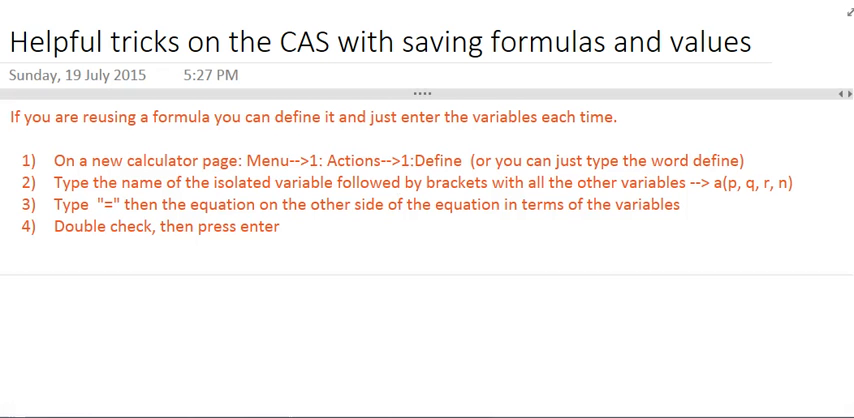
# - Switch to OneNote to recheck the formula-definition notes
pyautogui.click(398, 205)
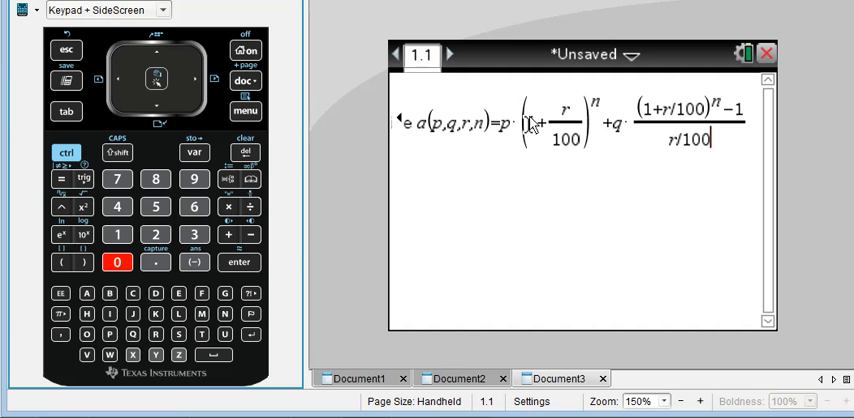
pyautogui.moveTo(640, 110)
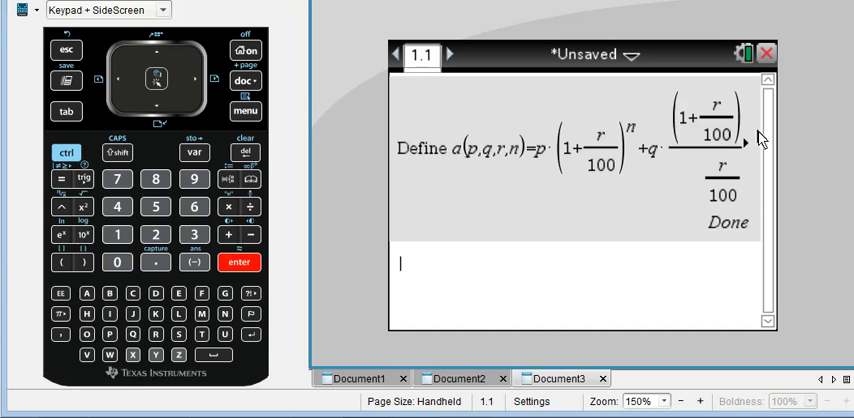
pyautogui.moveTo(715, 235)
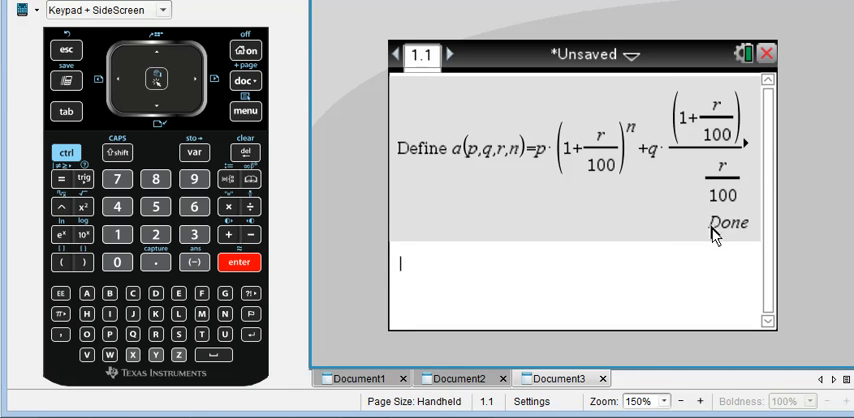
pyautogui.moveTo(799, 380)
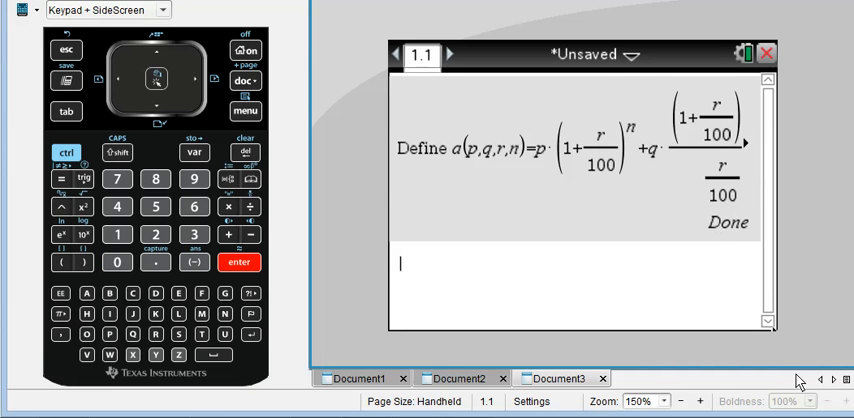
# - Finish the definition with ((1+r/100)^n−1)/(r/100) and enter it, returning Done
pyautogui.click(701, 401)
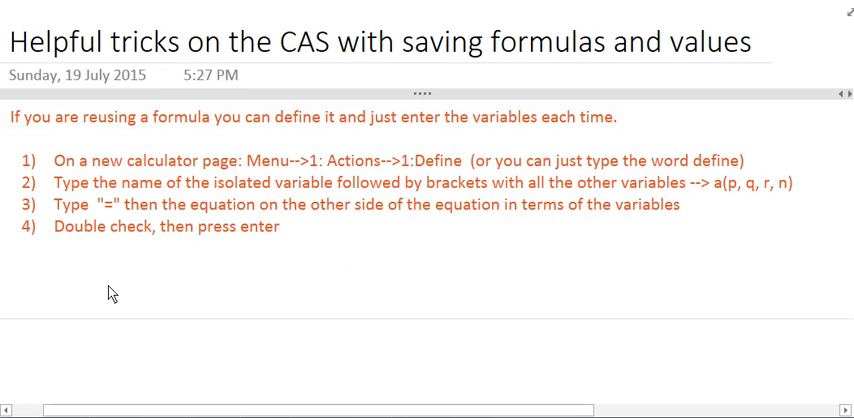
# - Bring up the OneNote notes listing the four formula-definition steps
pyautogui.click(57, 290)
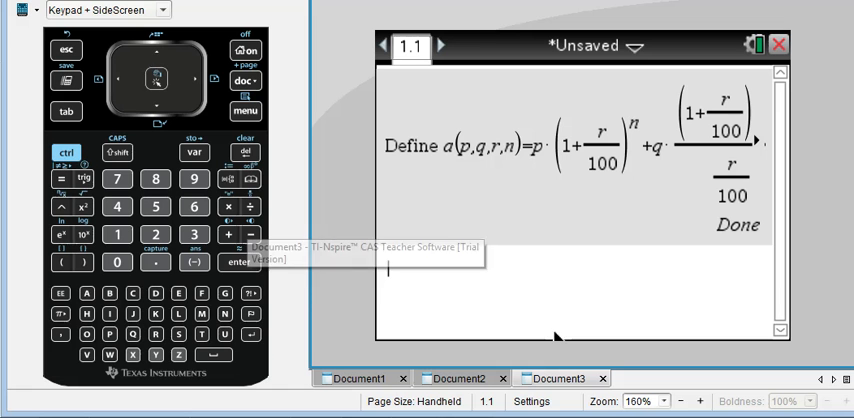
pyautogui.moveTo(425, 290)
pyautogui.write('a(1000,')
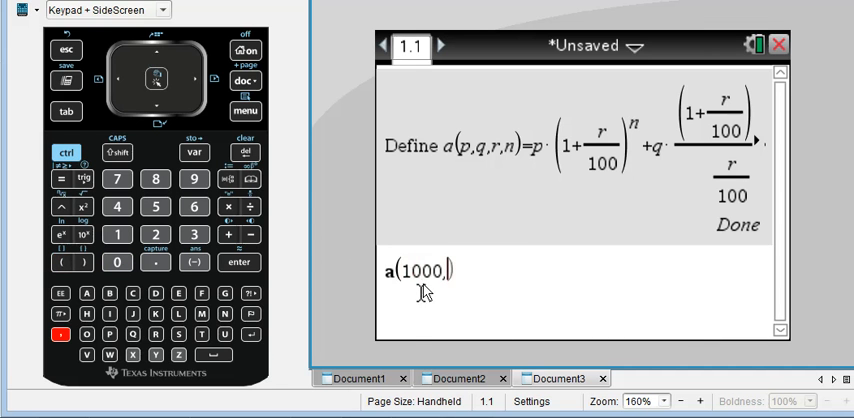
# - Evaluate a(1000,50,3.5/12,480) below the definition, giving 56280.2892599
pyautogui.write('50,')
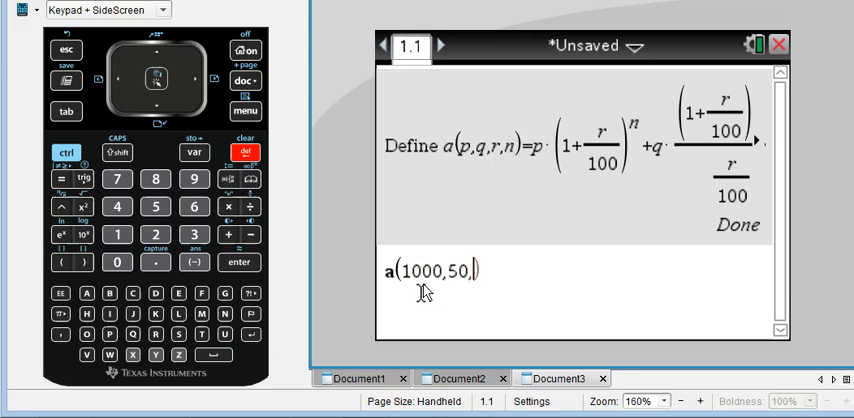
pyautogui.write('3.5/12,480')
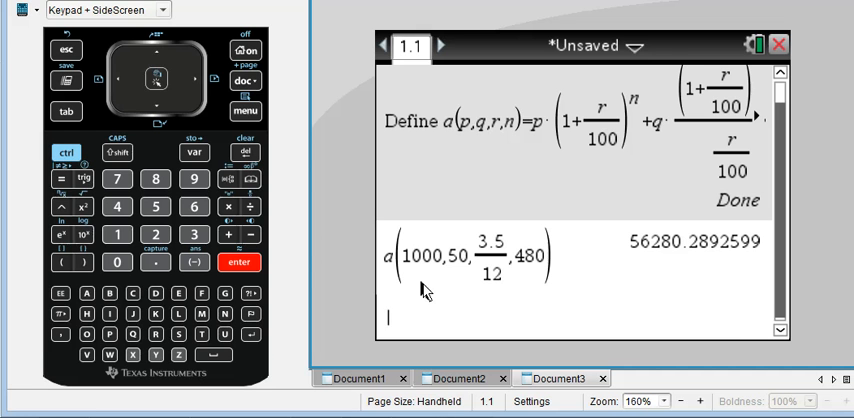
pyautogui.write('solve(5')
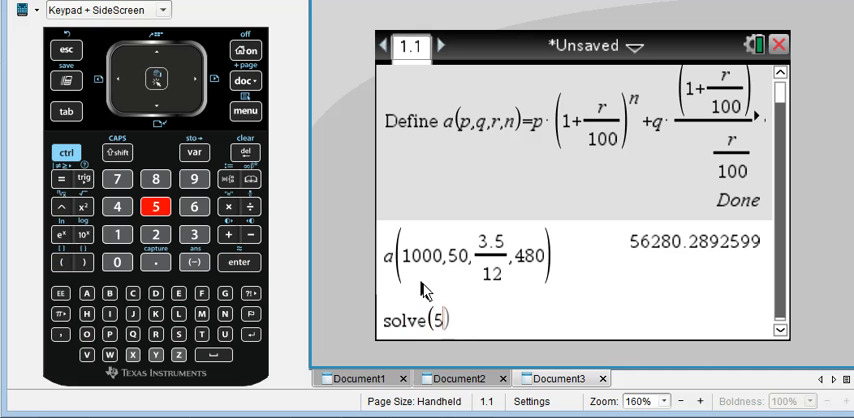
# - Solve 500000=a(500,q,4.2/12,540) for q, giving q=310.573468408
pyautogui.click(117, 262)
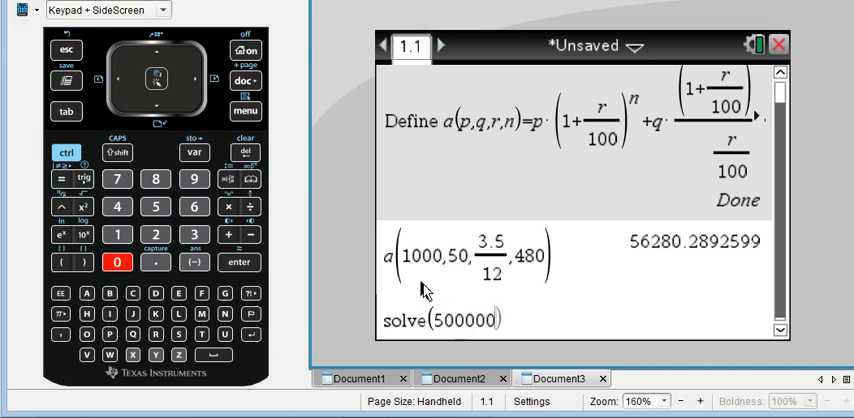
pyautogui.write('=a(500,')
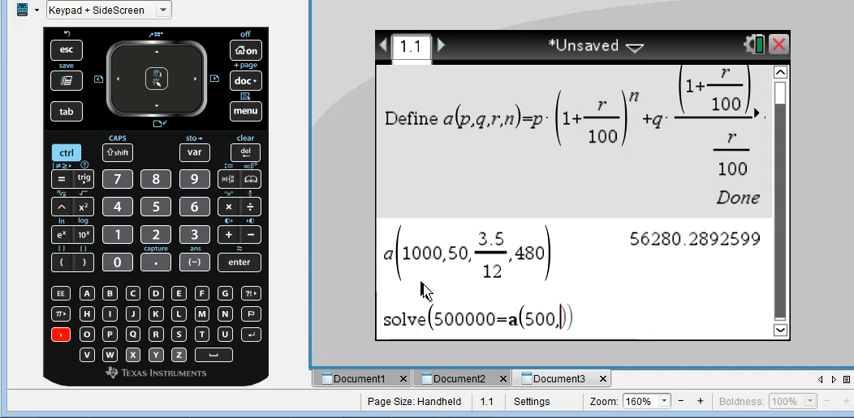
pyautogui.write('q,')
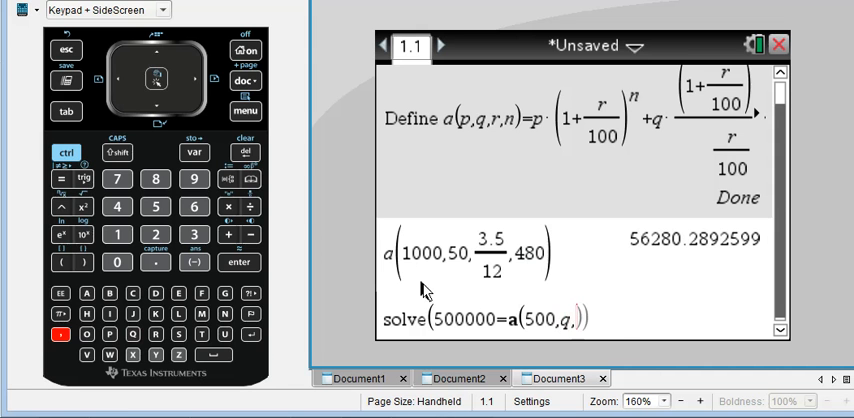
pyautogui.write('4.2/12,540')
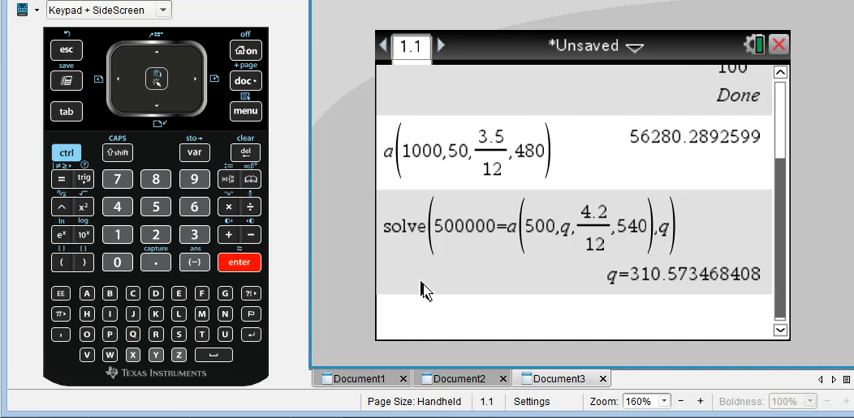
pyautogui.moveTo(563, 172)
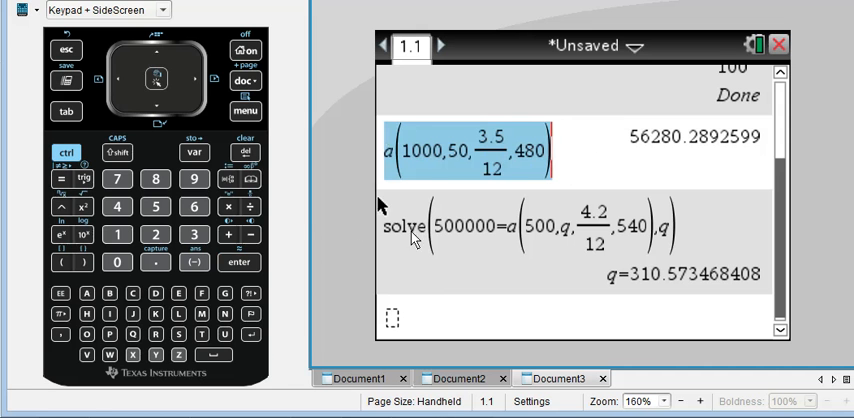
pyautogui.moveTo(435, 245)
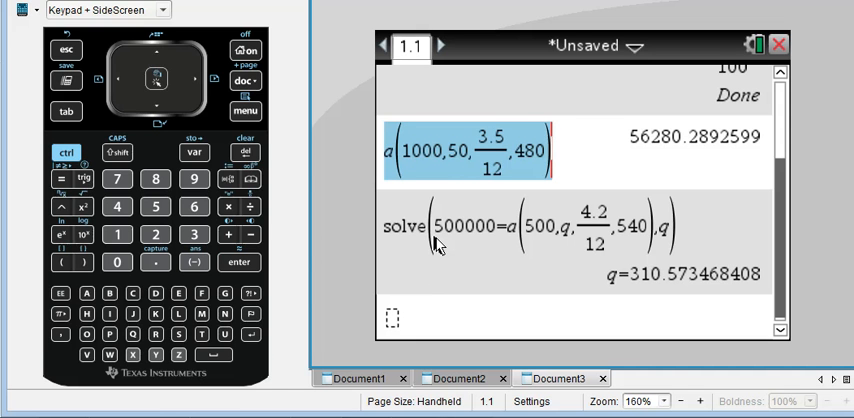
pyautogui.moveTo(393, 318)
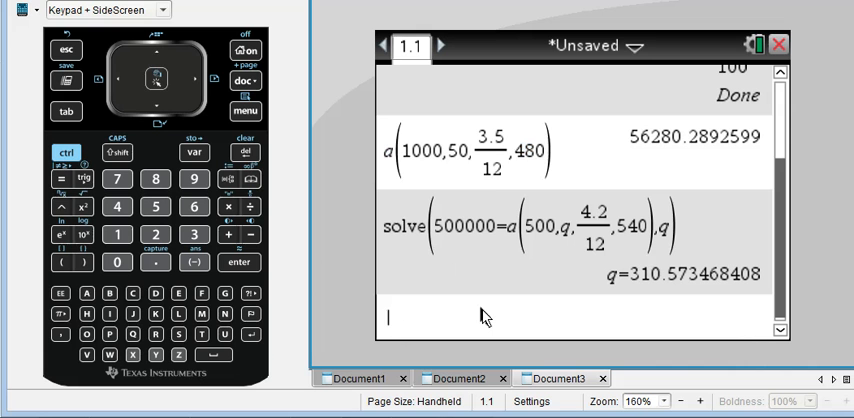
pyautogui.moveTo(540, 314)
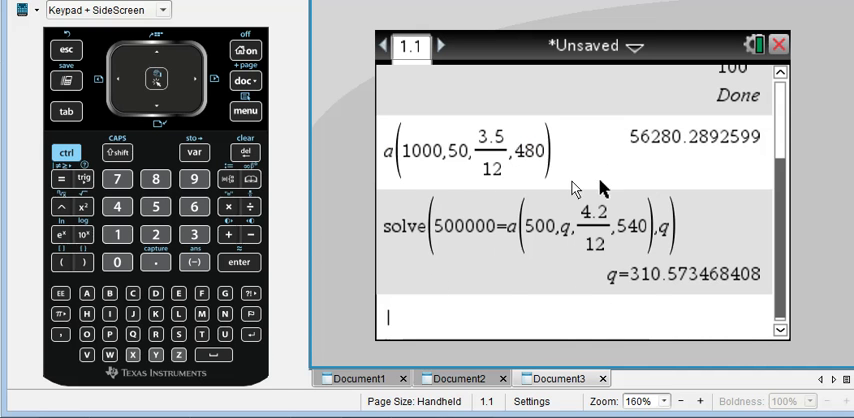
pyautogui.moveTo(402, 320)
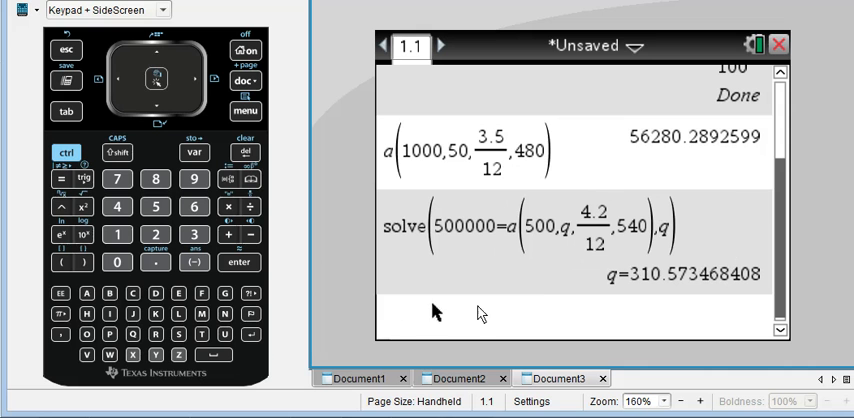
pyautogui.moveTo(588, 330)
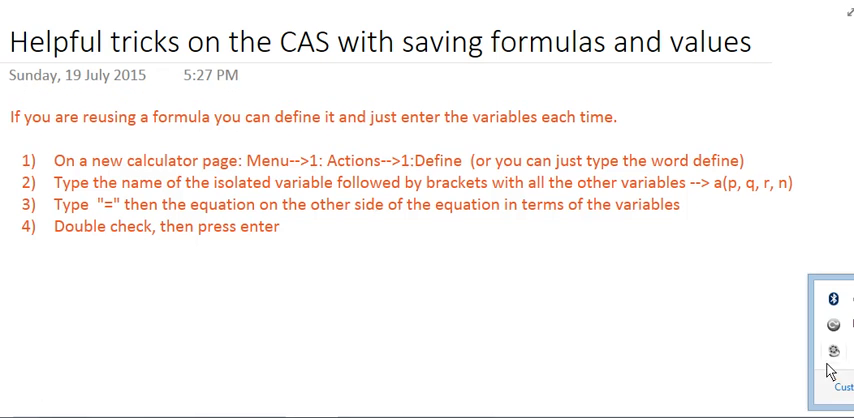
# - Paste the calculator entries into the notes and begin a section on storing reused values
pyautogui.scroll(-3)
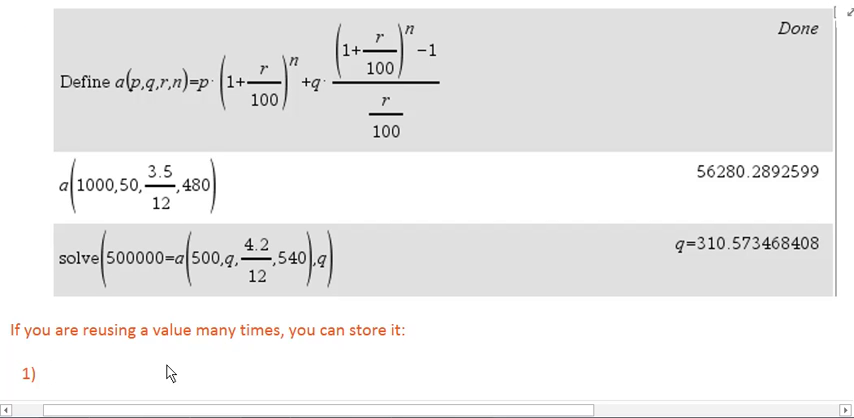
pyautogui.click(62, 372)
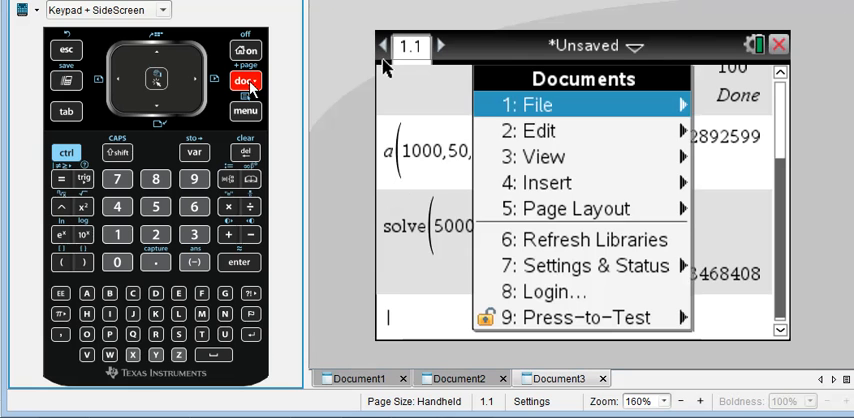
pyautogui.moveTo(548, 183)
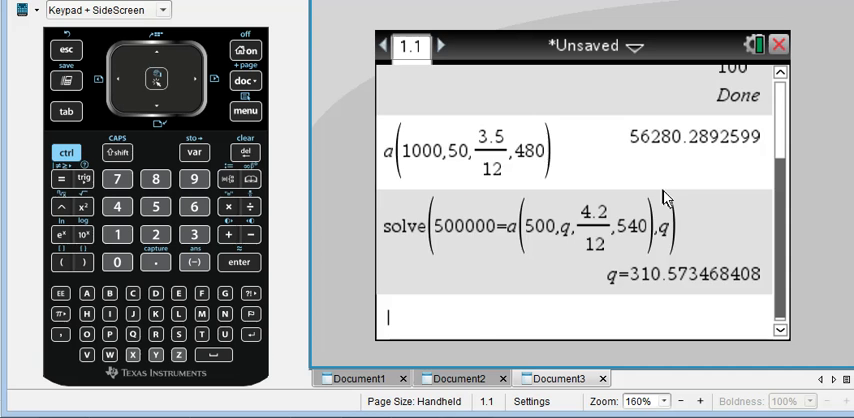
# - Insert a new Calculator page 2.1 through doc > Insert and switch to it
pyautogui.click(448, 46)
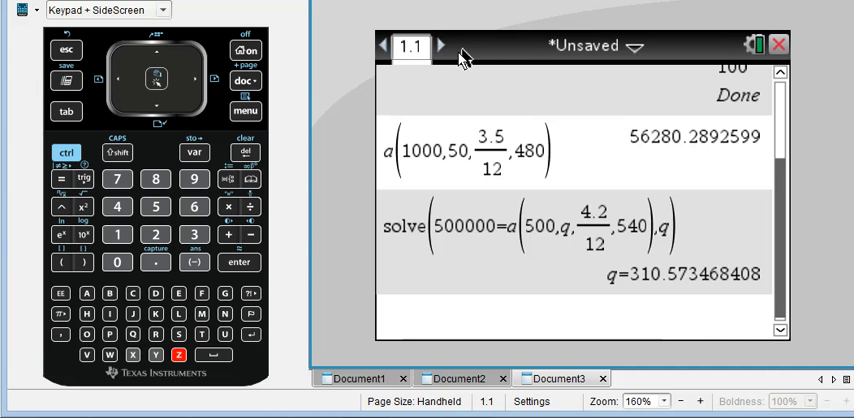
pyautogui.click(246, 79)
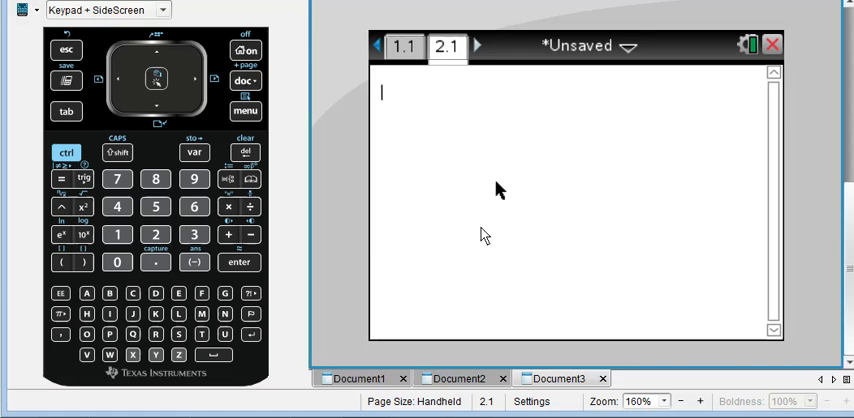
pyautogui.moveTo(615, 210)
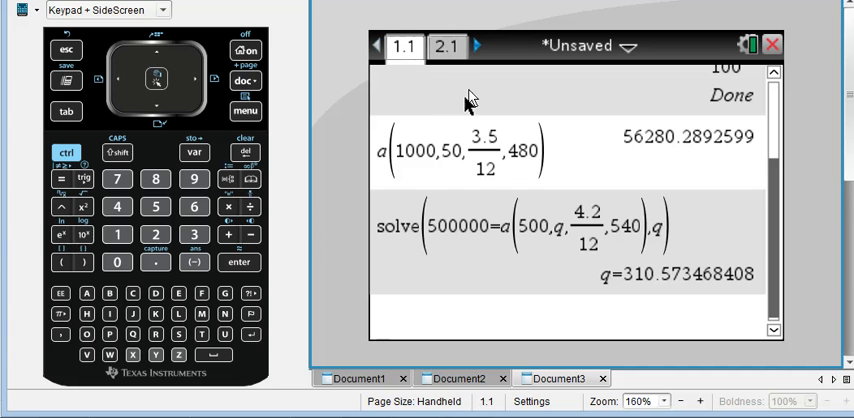
pyautogui.moveTo(497, 182)
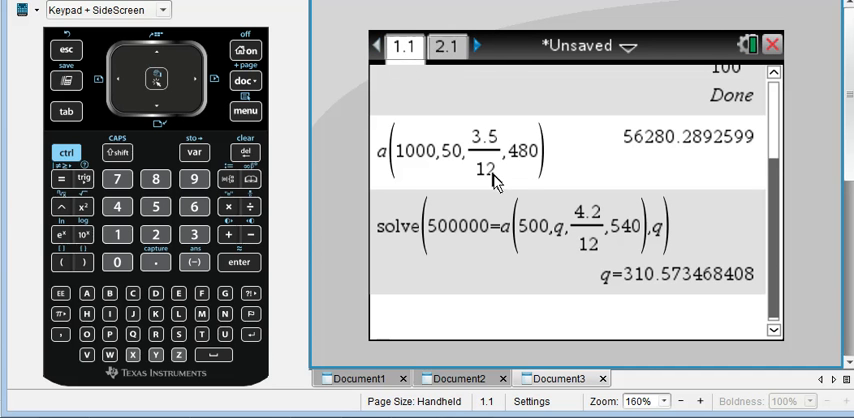
pyautogui.click(447, 46)
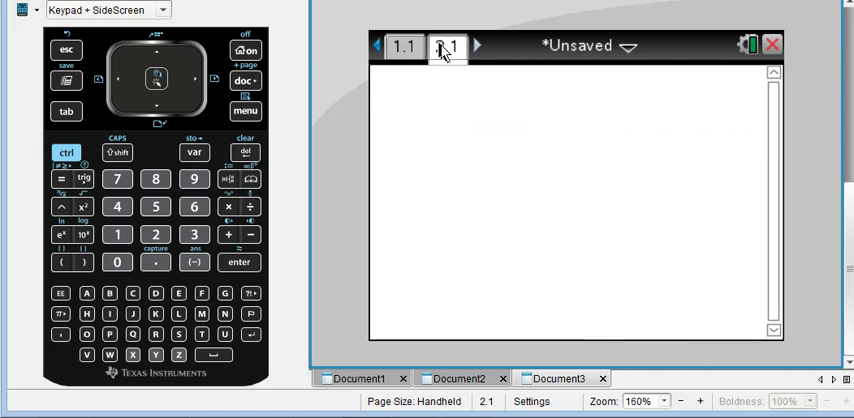
pyautogui.click(447, 46)
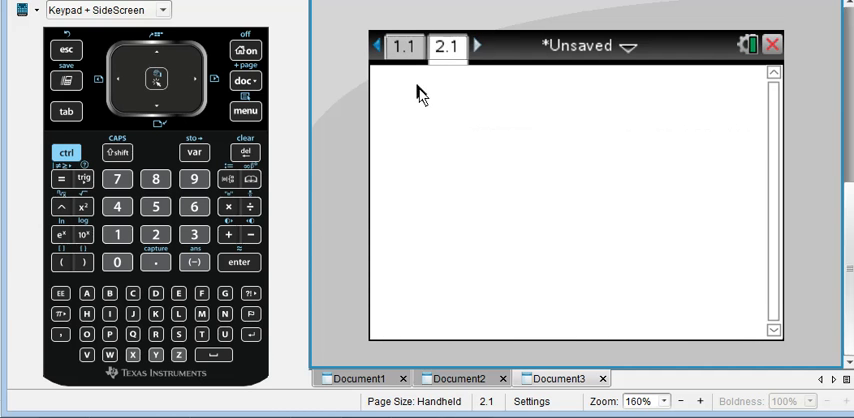
pyautogui.click(420, 95)
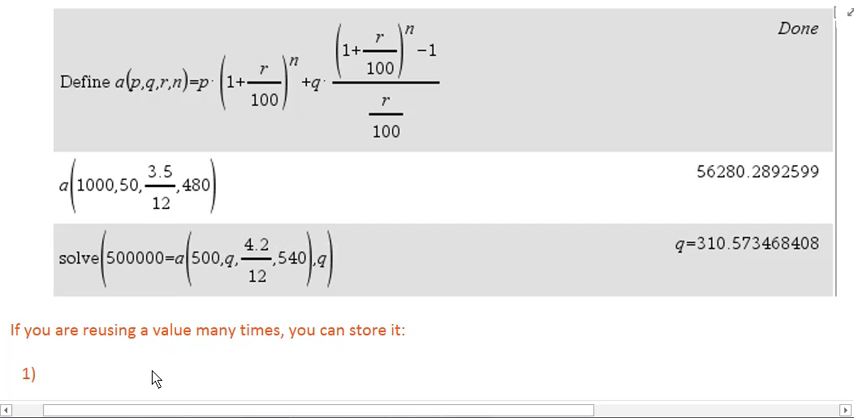
# - Write note step 1: 'On a calc, type the number'
pyautogui.write('On a')
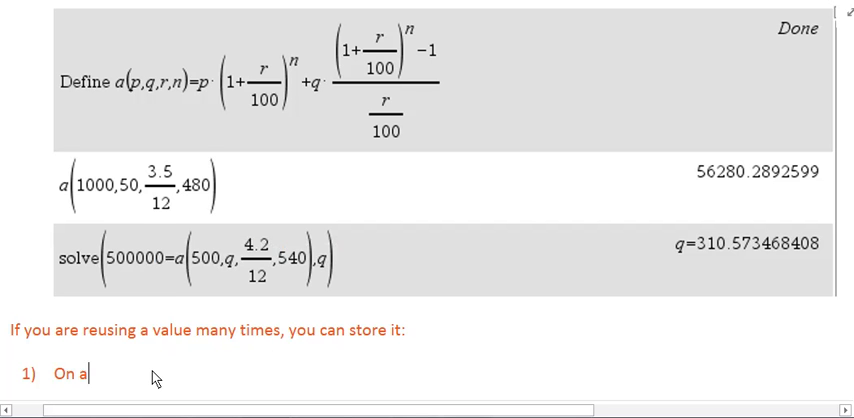
pyautogui.write('cals')
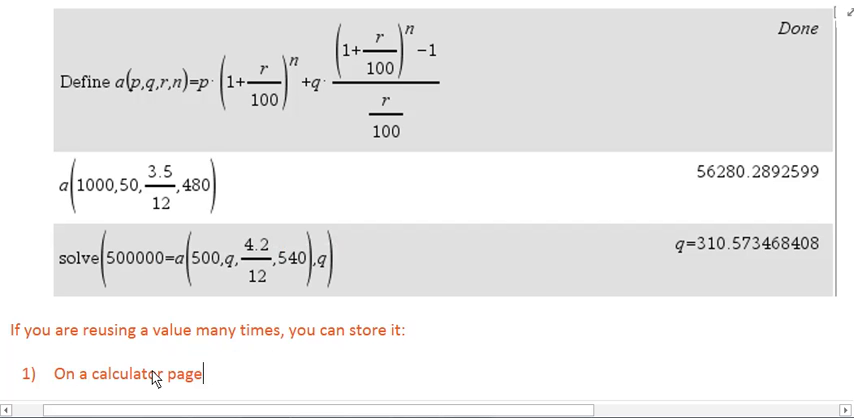
pyautogui.write(', type')
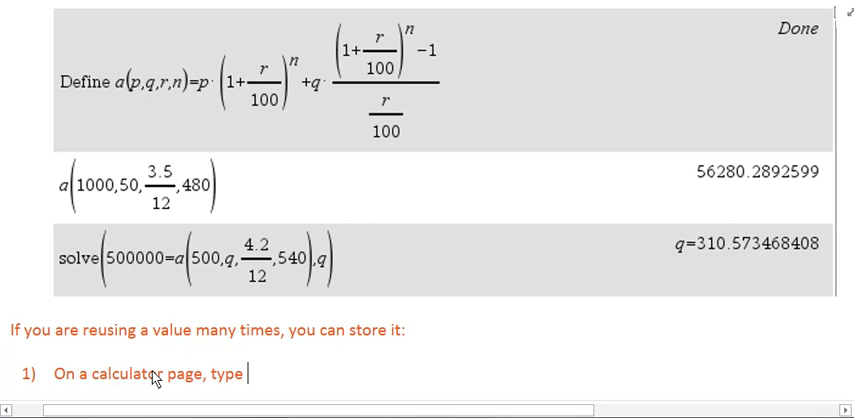
pyautogui.write('the number')
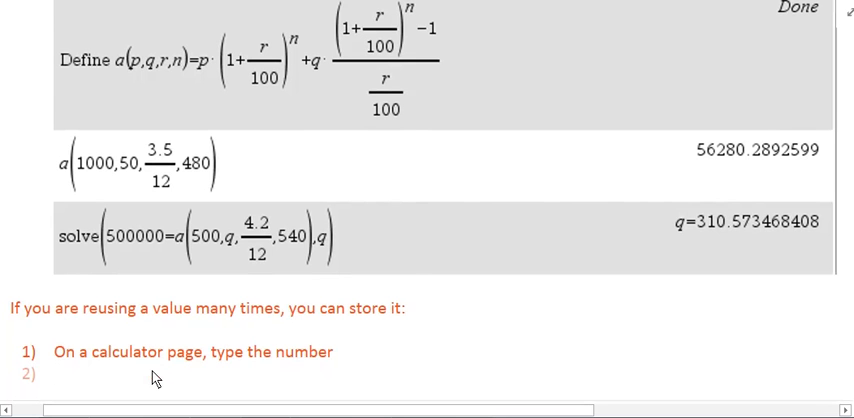
# - Write note step 2: 'Press CTRL + VAR to get -->'
pyautogui.write('Ty')
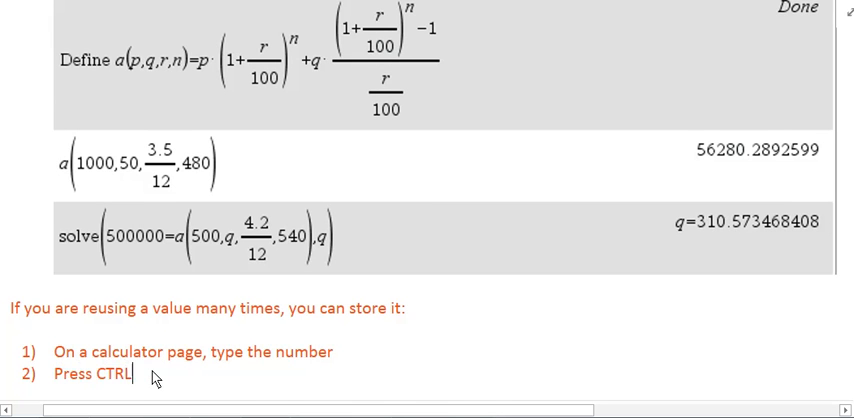
pyautogui.write('+')
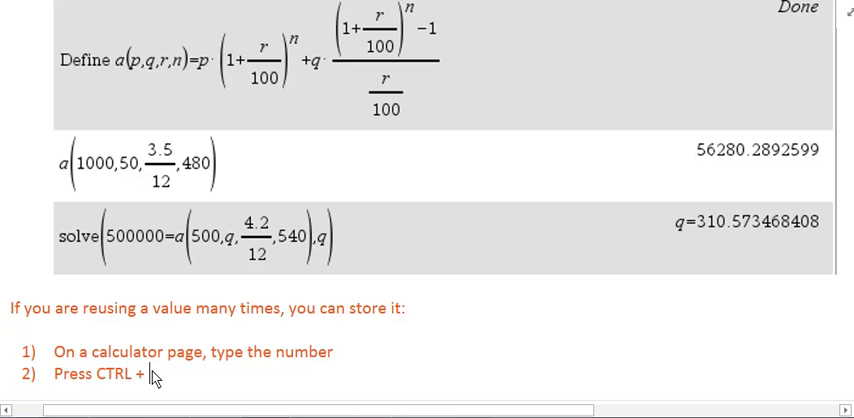
pyautogui.write('VAR')
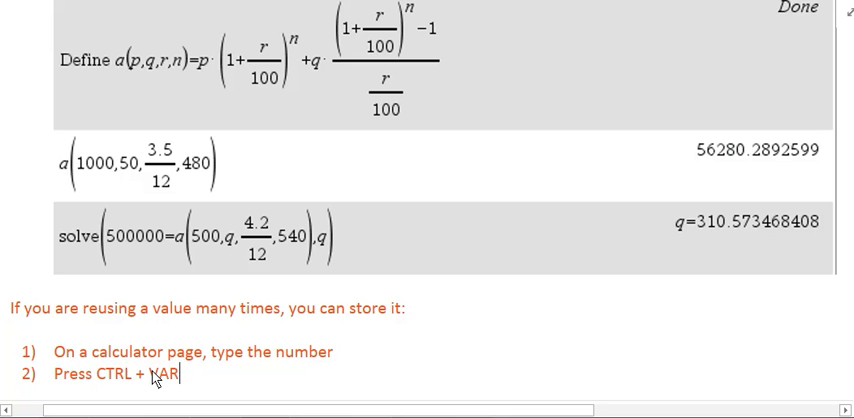
pyautogui.write('to')
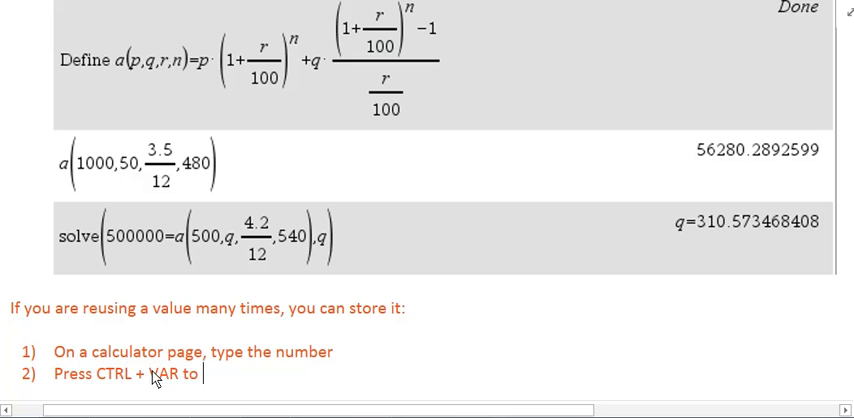
pyautogui.write('get')
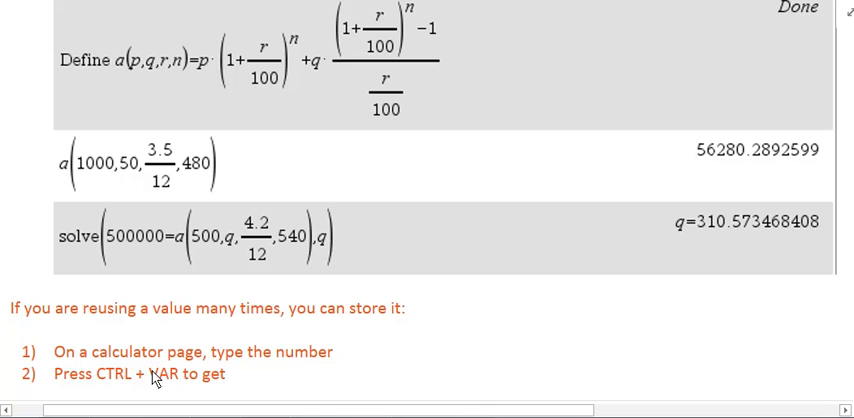
pyautogui.write('-->')
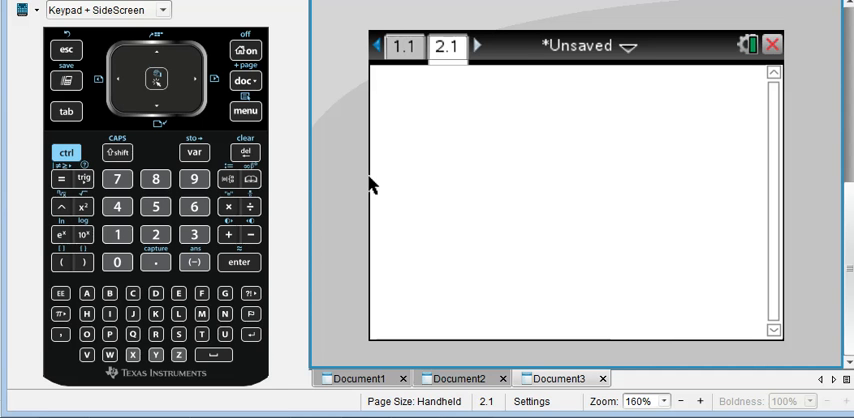
# - Enter 3.456 on the entry line of calculator page 2.1
pyautogui.click(193, 233)
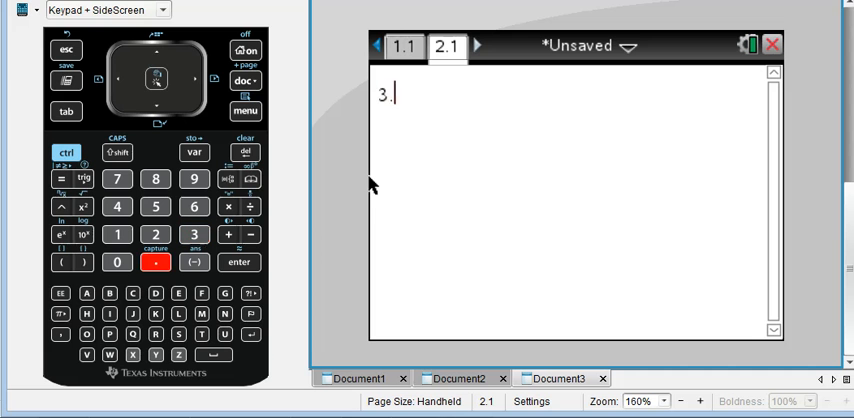
pyautogui.write('456')
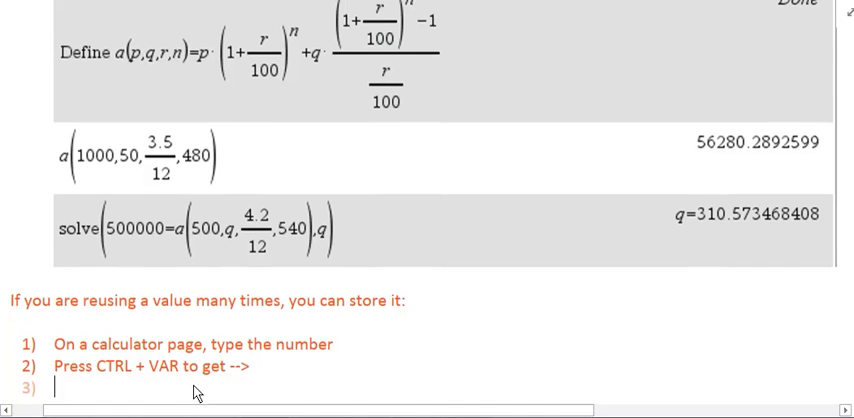
# - Add step 3 to the OneNote notes: "Type the letter you want to name that value"
pyautogui.write('Type the letter')
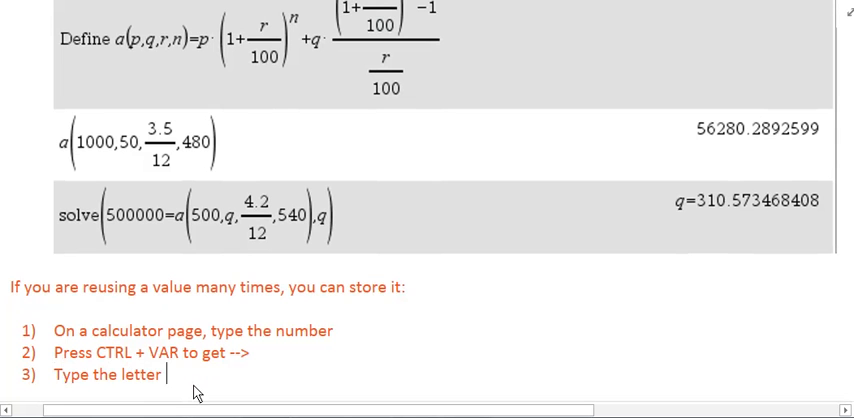
pyautogui.write('you want to')
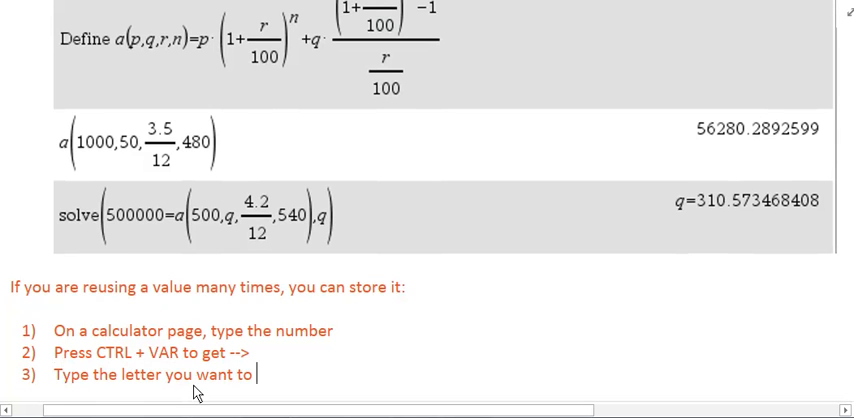
pyautogui.write('name that value')
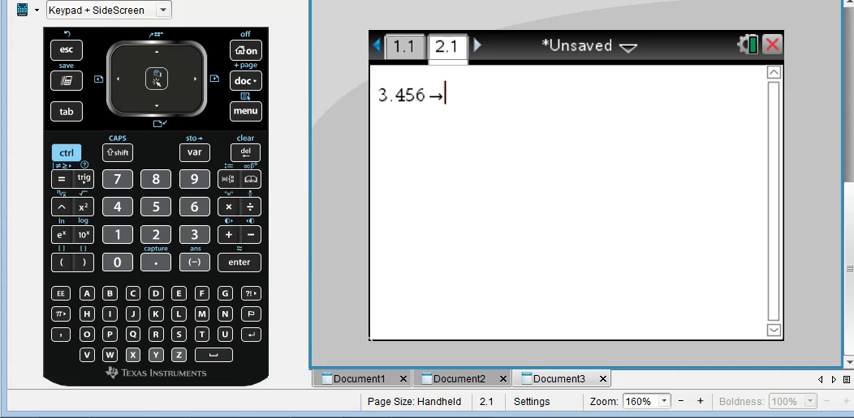
# - On page 2.1, store 3.456 in x and evaluate 1000(1+x/100)^6 as 1226.12316502
pyautogui.click(131, 355)
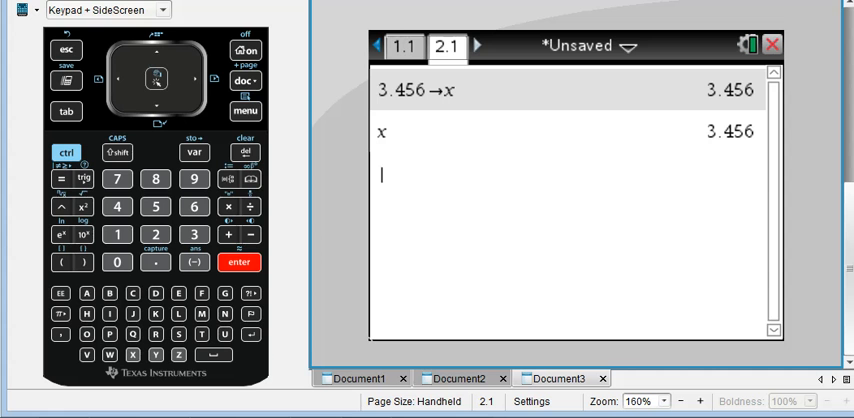
pyautogui.write('1000')
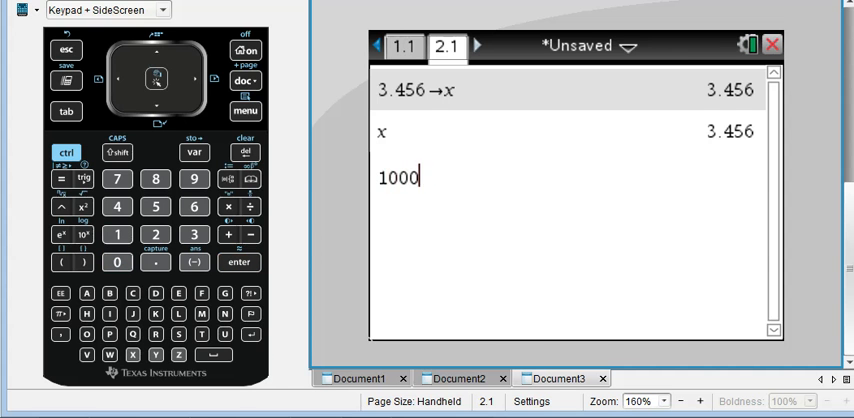
pyautogui.click(117, 232)
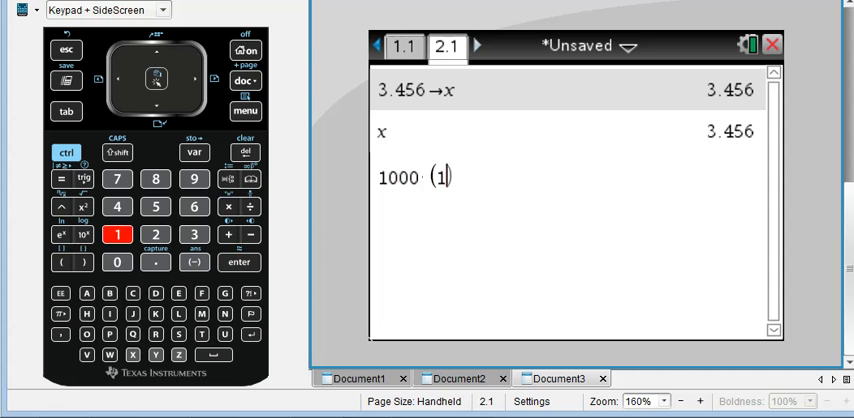
pyautogui.click(229, 234)
pyautogui.write('+x/100)')
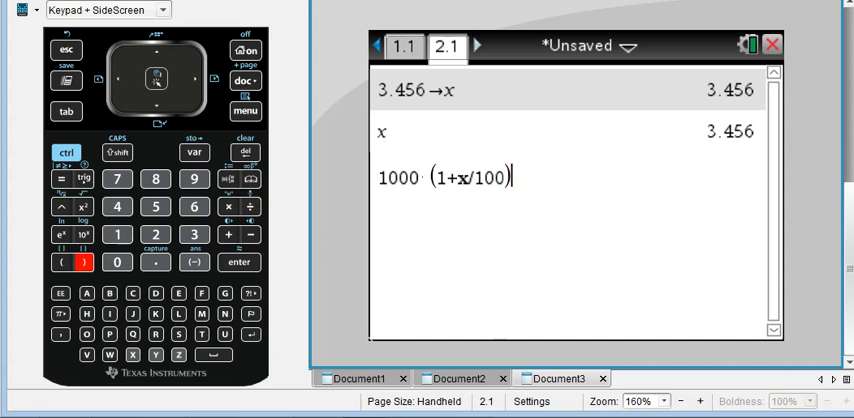
pyautogui.click(193, 206)
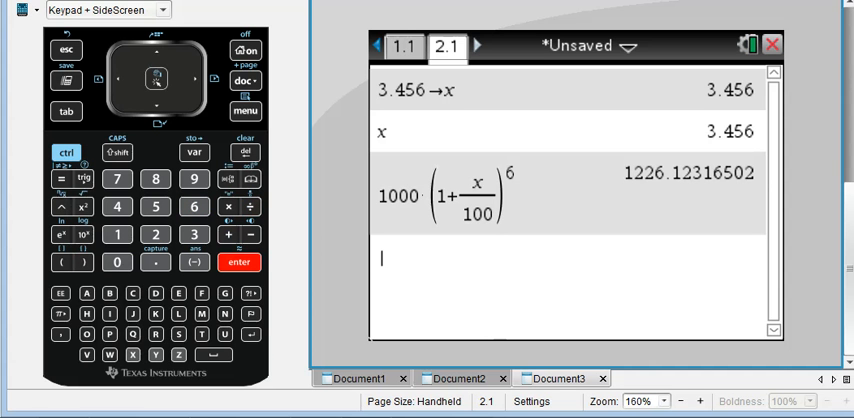
pyautogui.moveTo(487, 181)
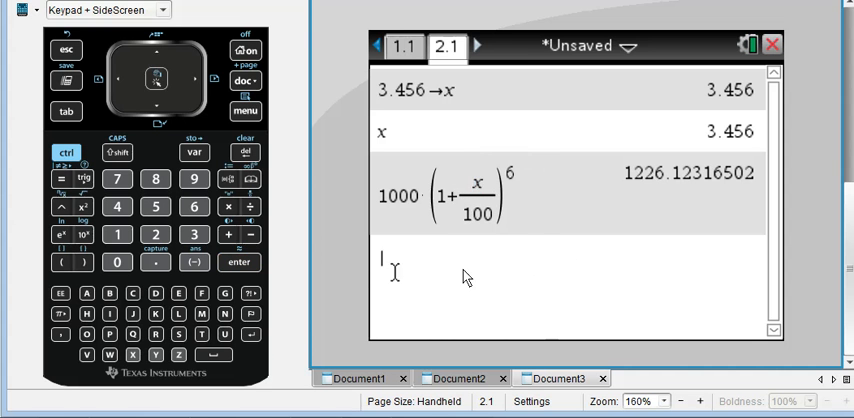
pyautogui.moveTo(455, 335)
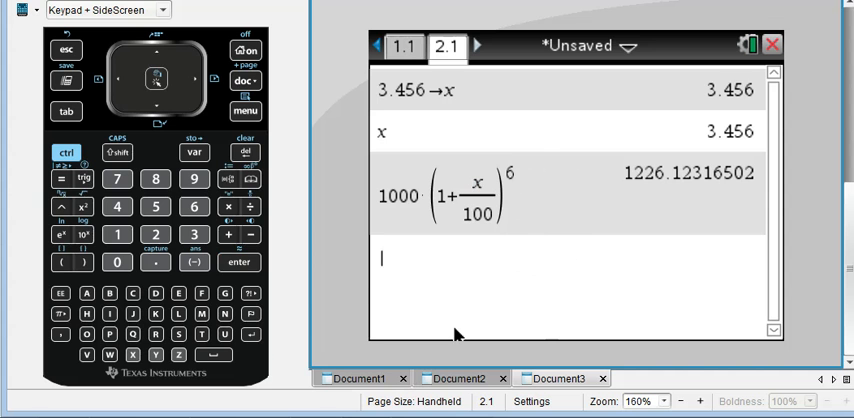